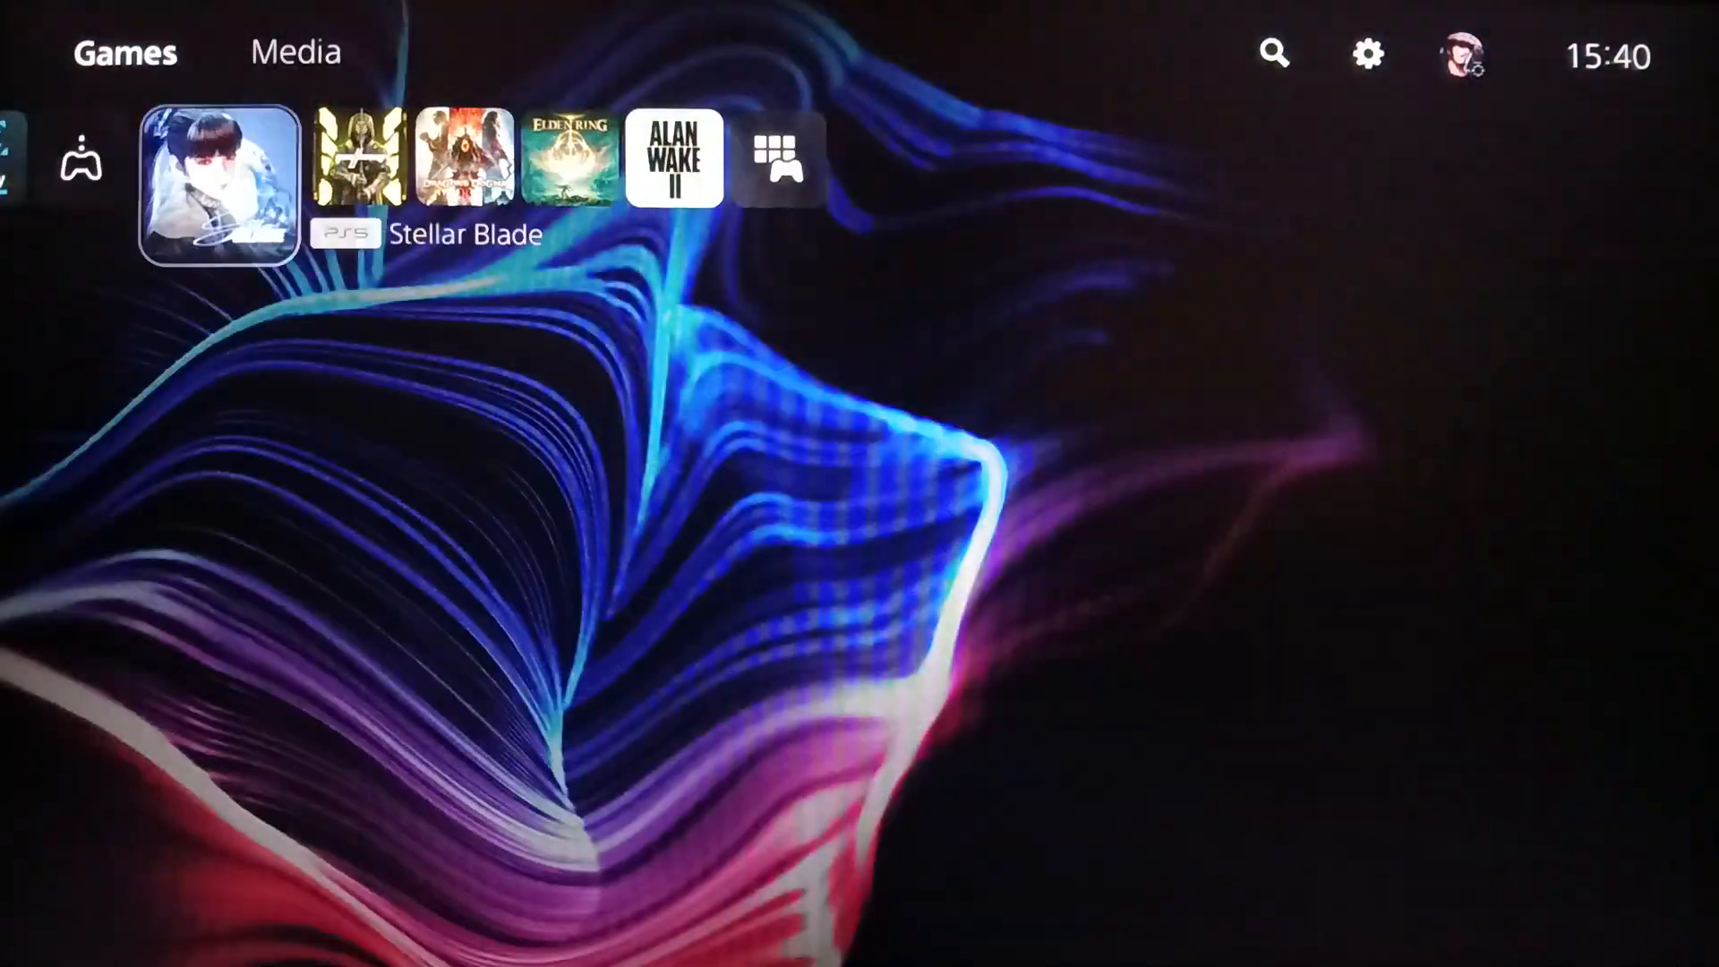
Browse PlayStation Plus and Store, then open Settings into Network's Test Internet Connection prompt.
click(788, 159)
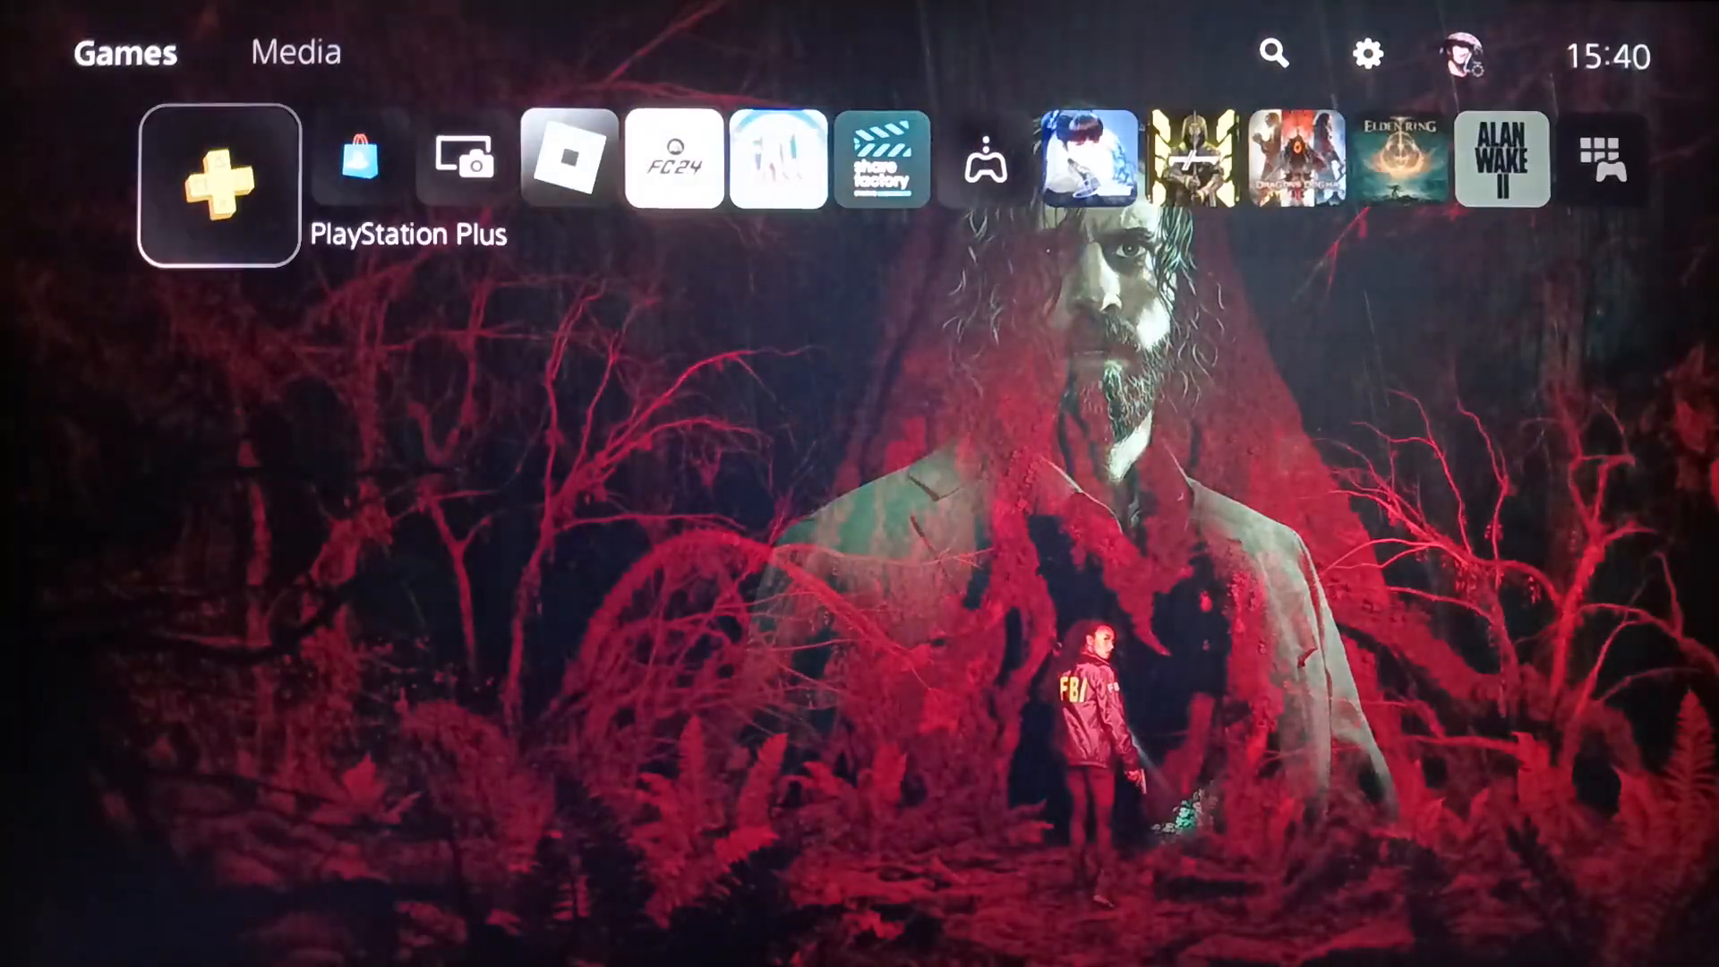
click(216, 184)
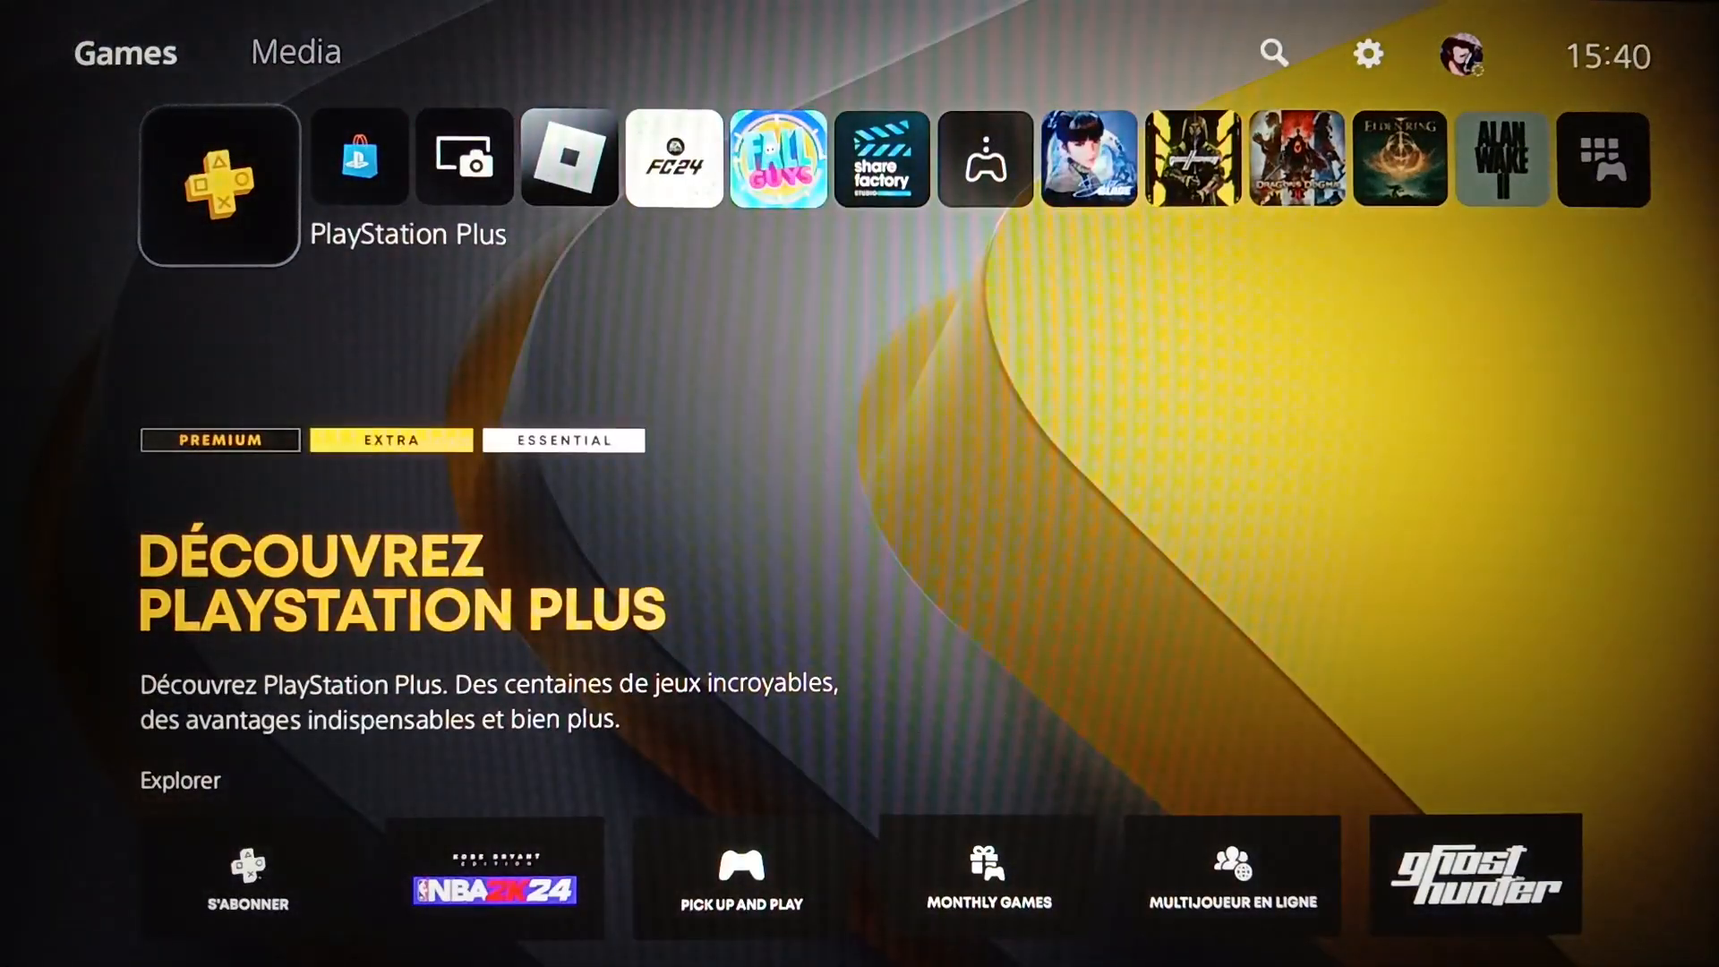
key(Right)
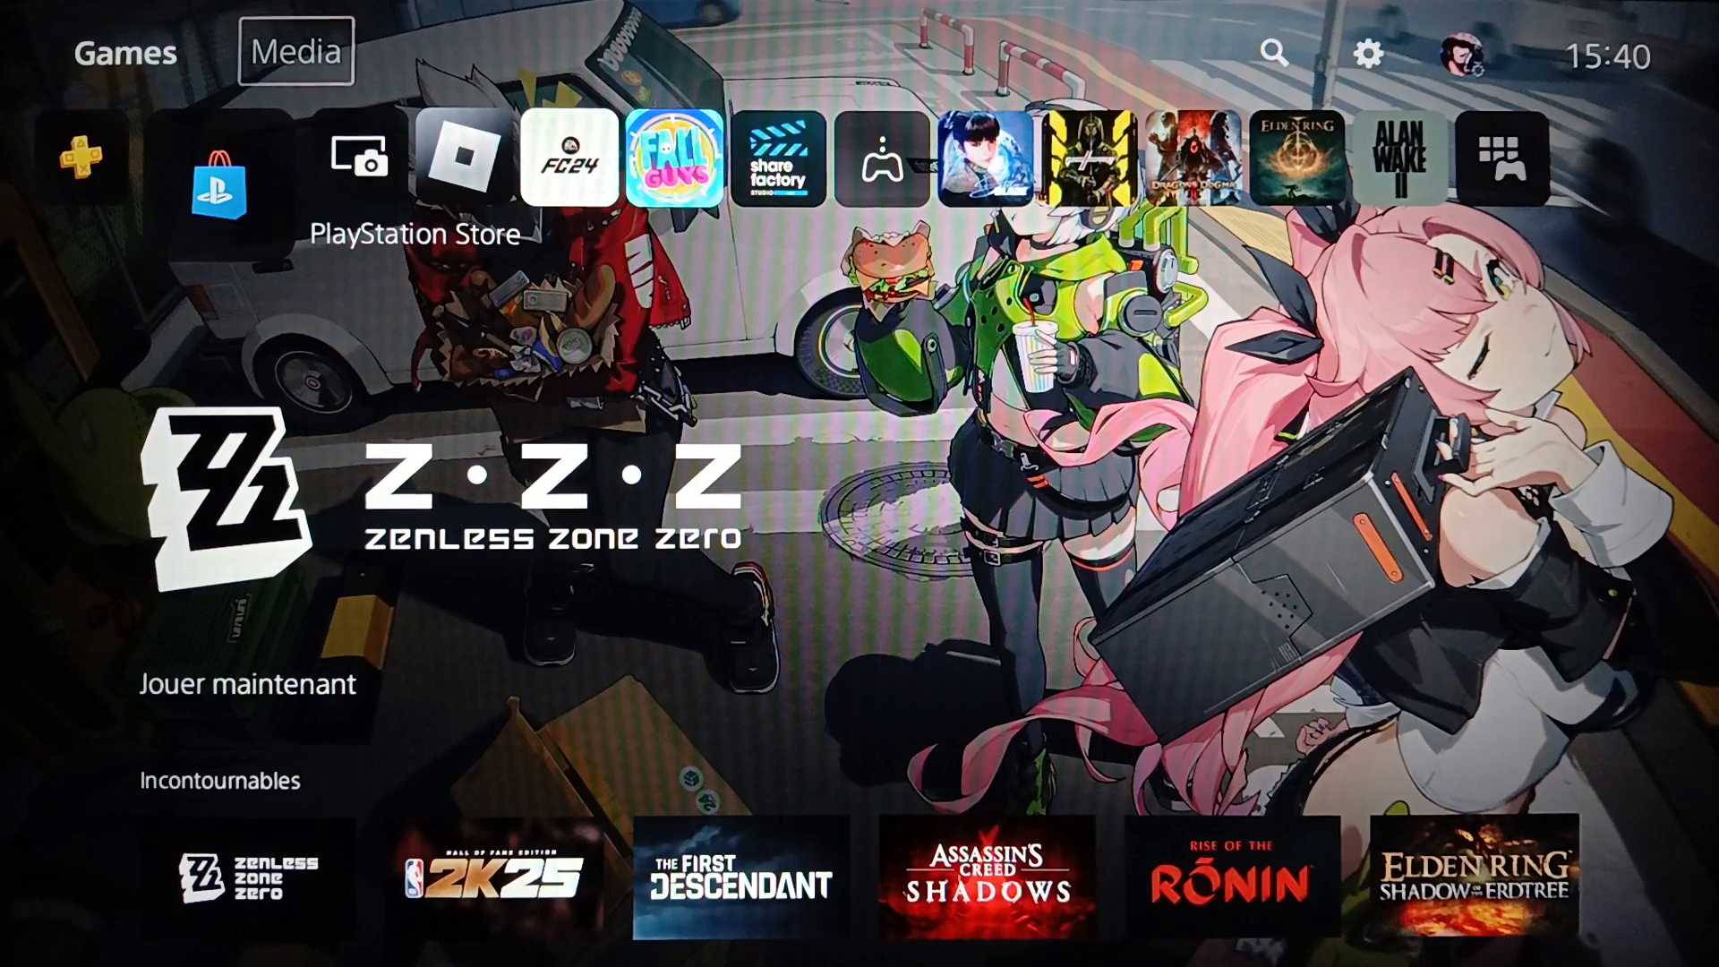
mouse_move(1365, 52)
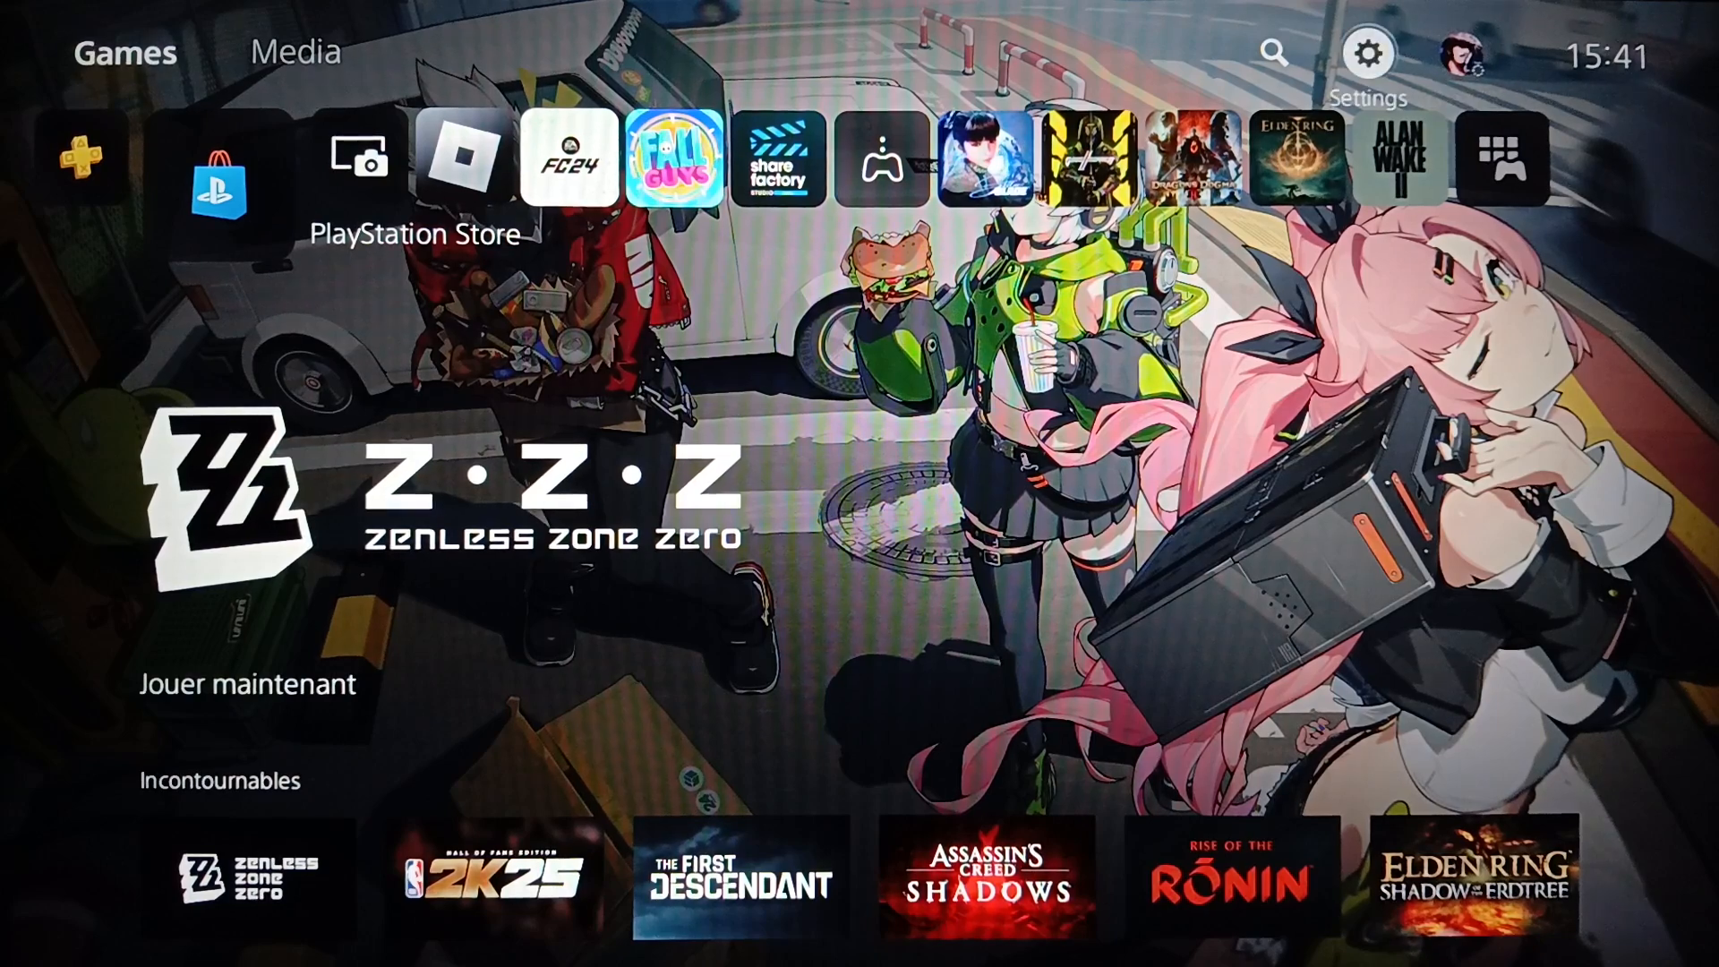
click(1366, 51)
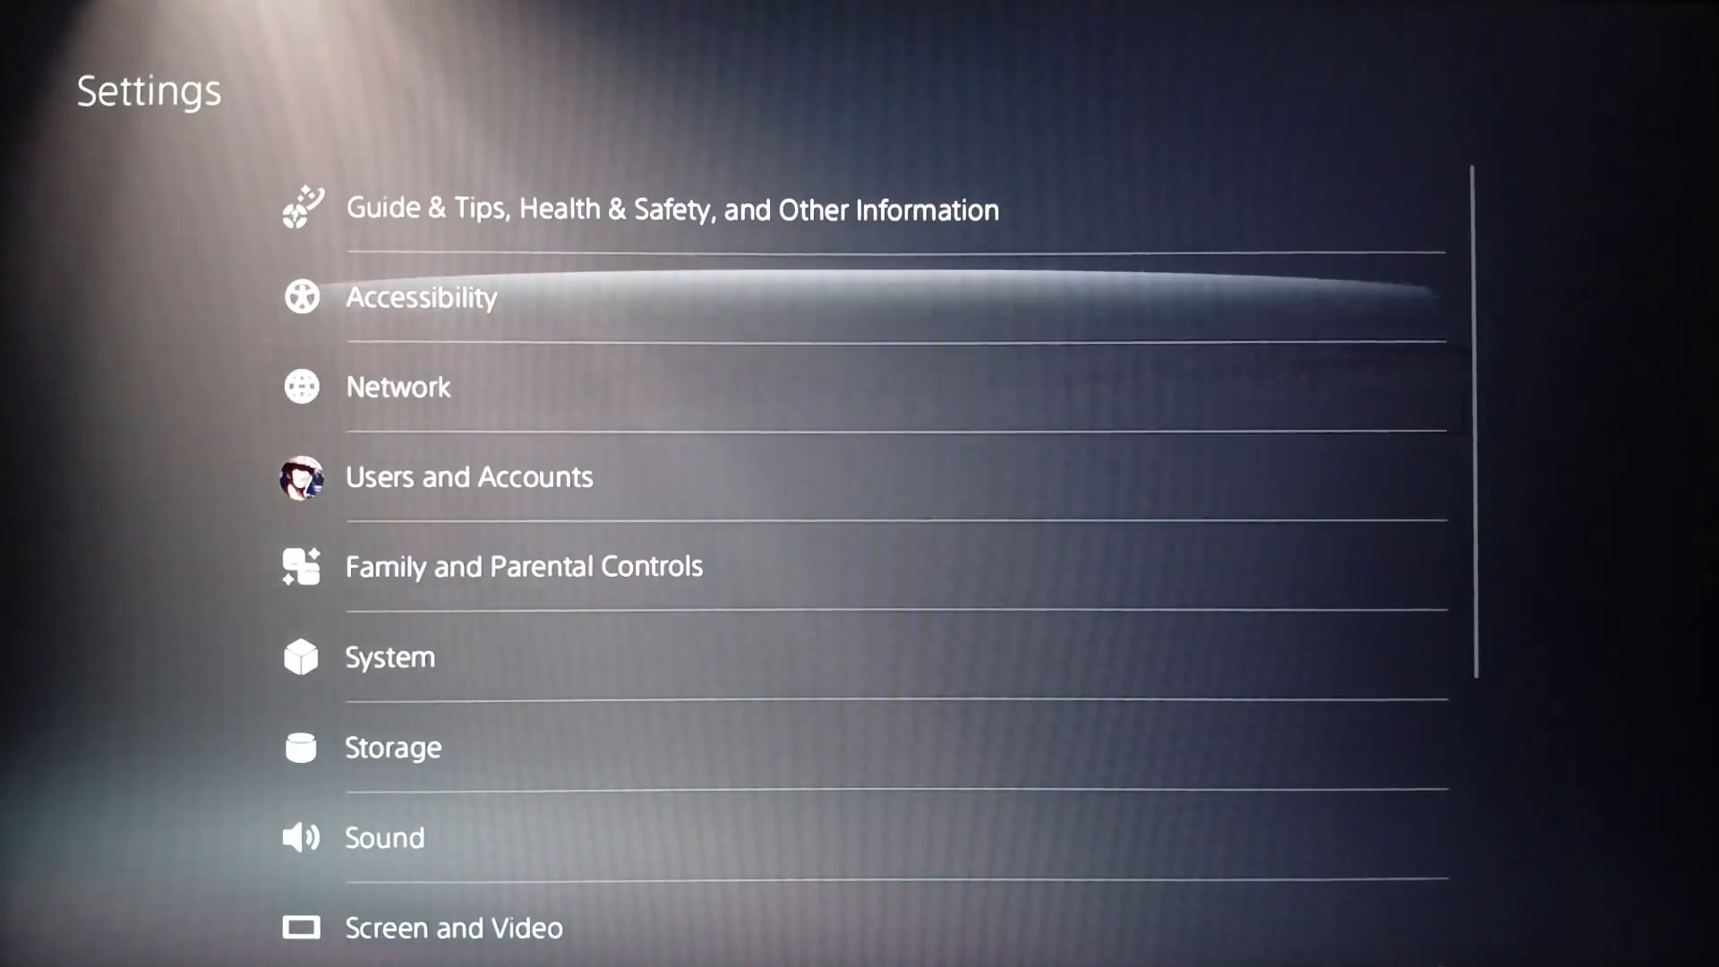
scroll(down, 3)
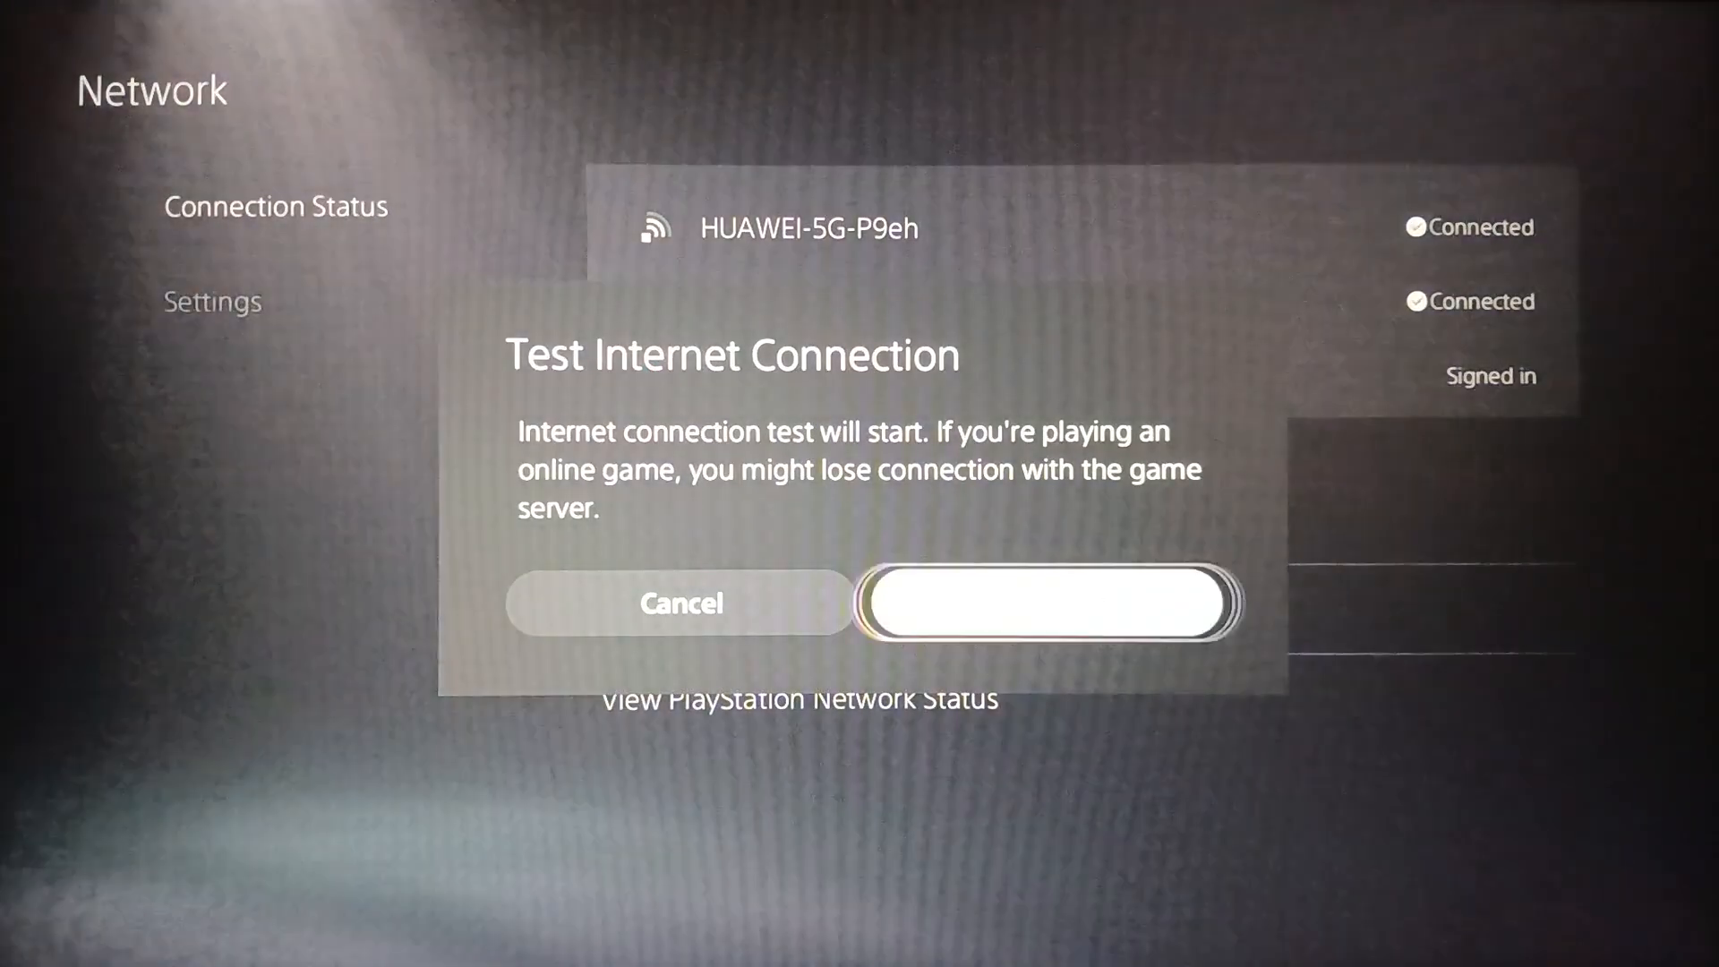
Start the internet connection test and switch to the Network Settings section.
click(1046, 614)
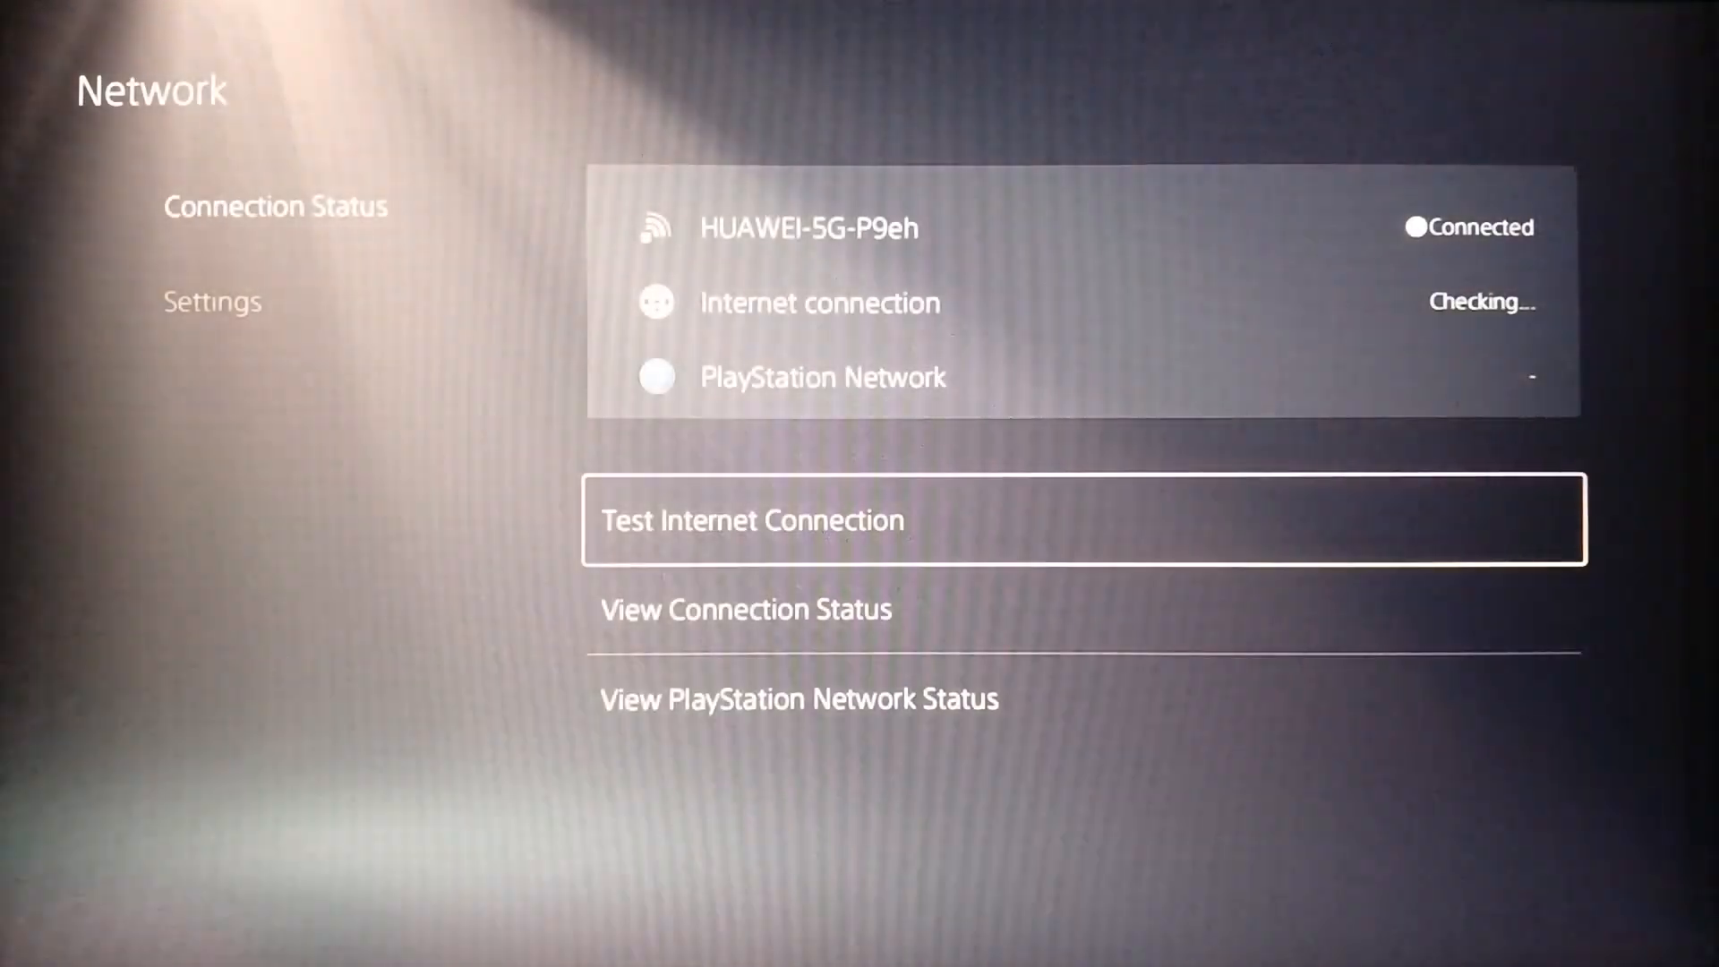
click(210, 302)
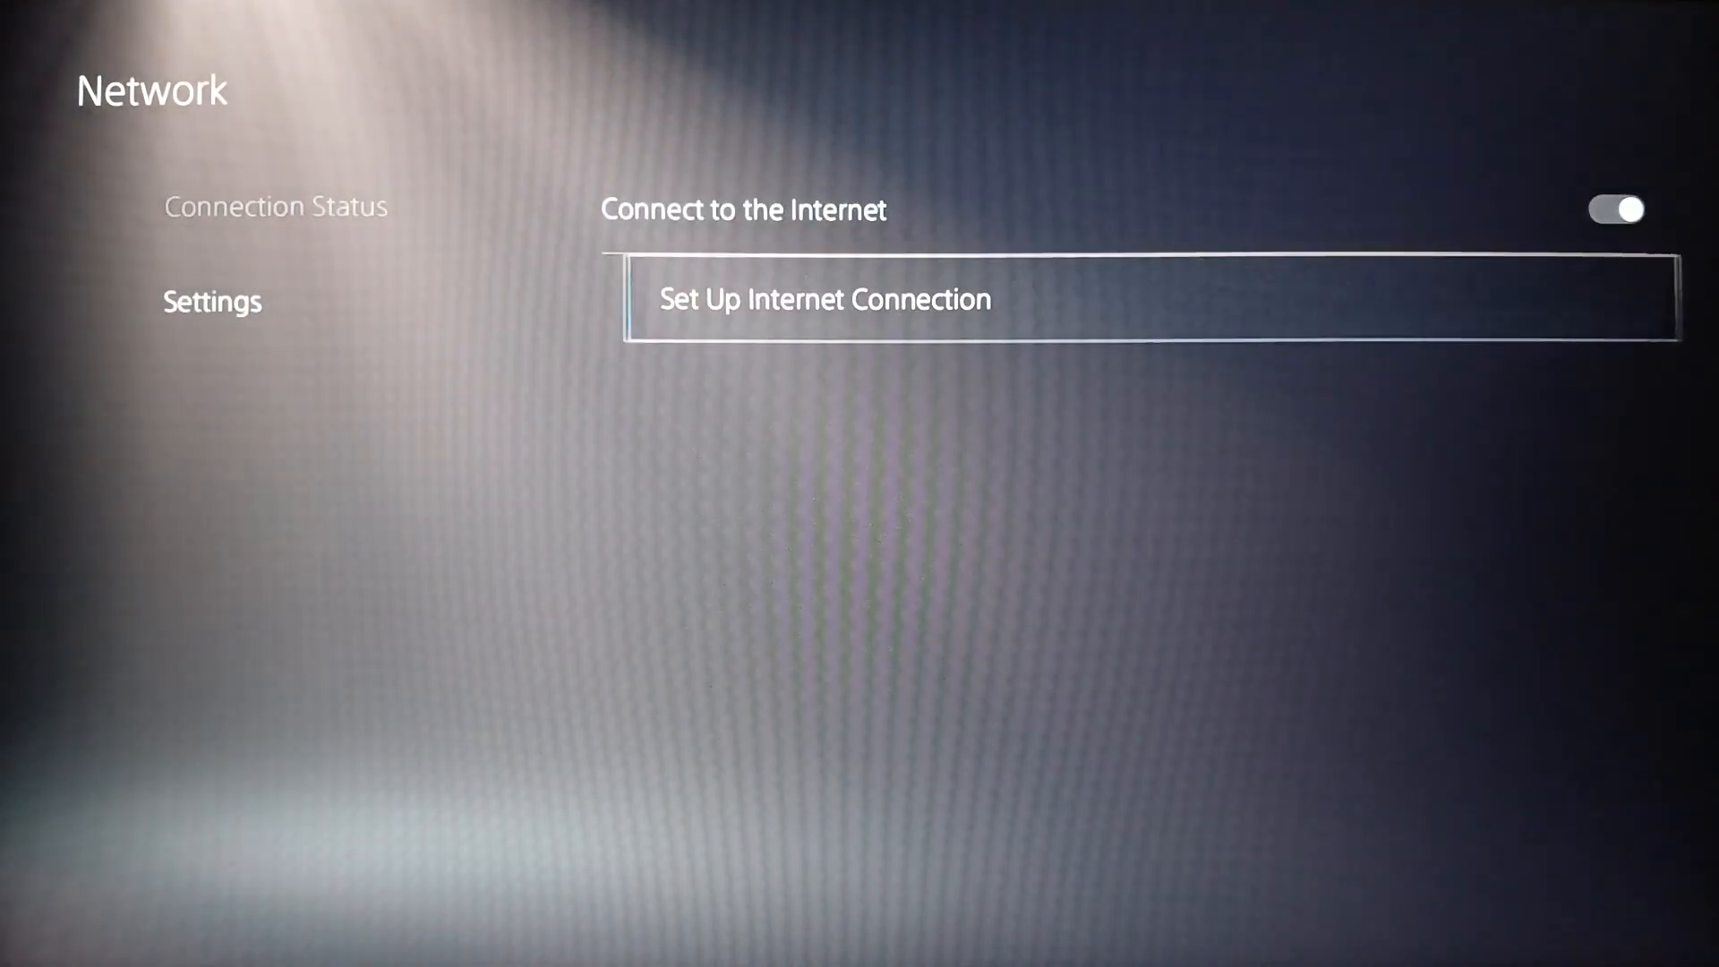
Open Set Up Internet Connection and HUAWEI-5G-P9eh's Advanced Settings.
click(824, 299)
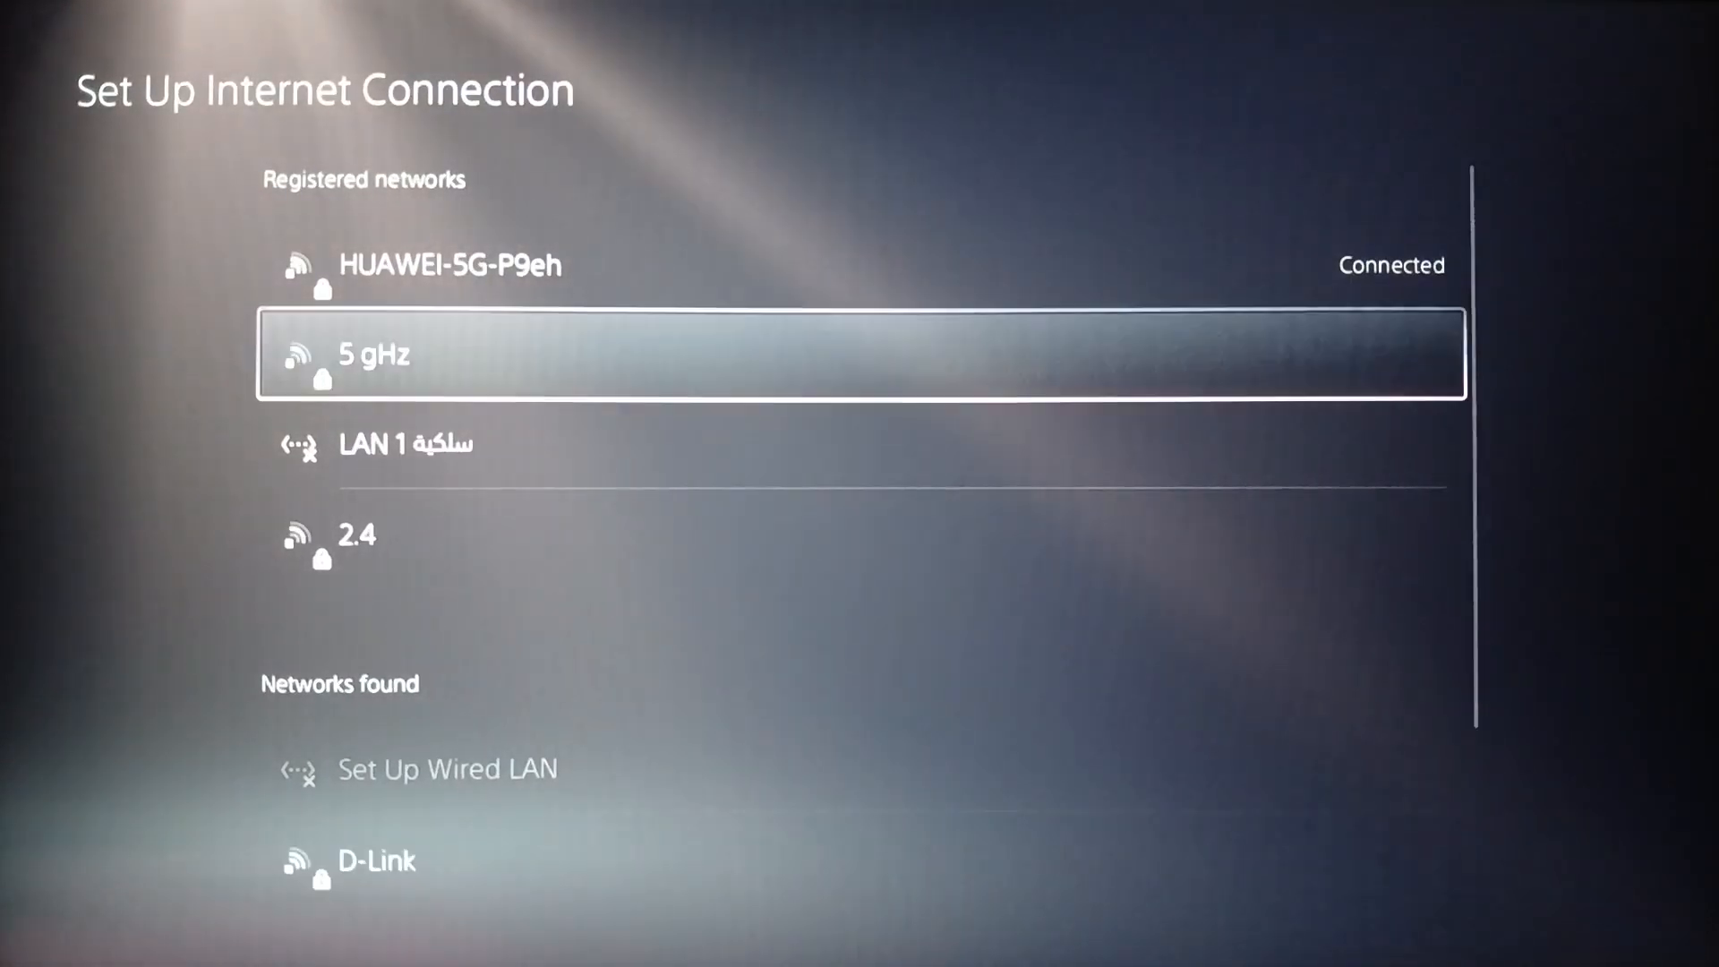
key(Up)
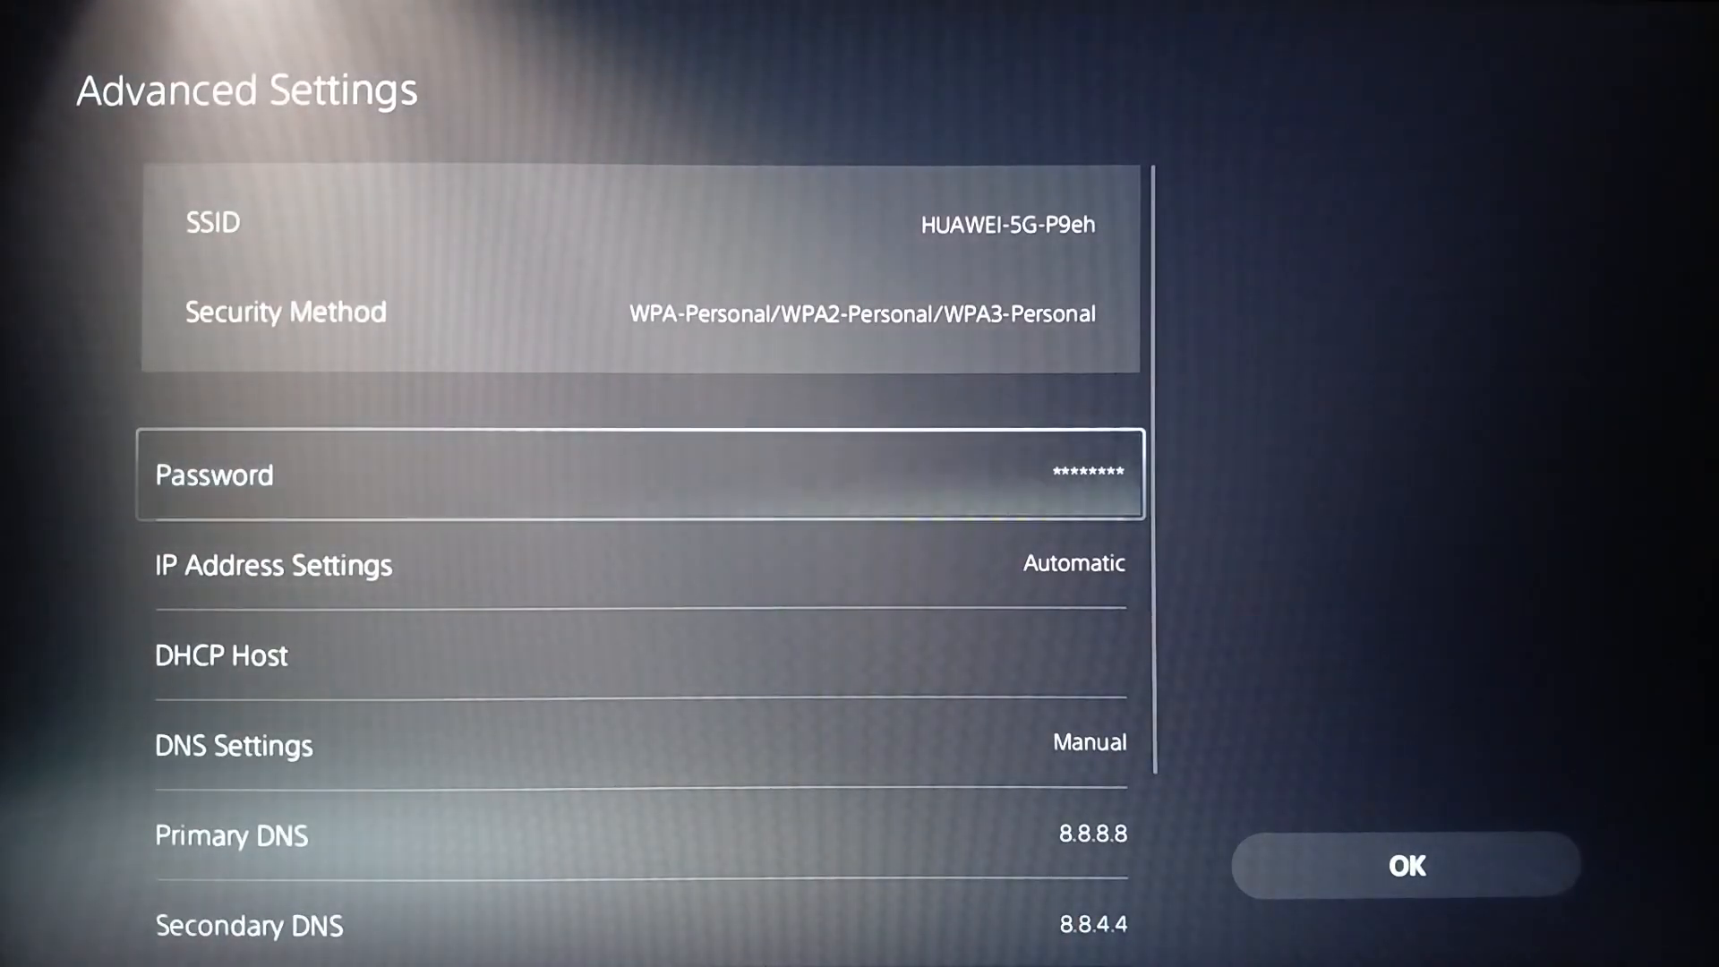
Keep DNS Manual with 8.8.8.8 / 8.8.4.4, save with OK to reconnect.
scroll(down, 3)
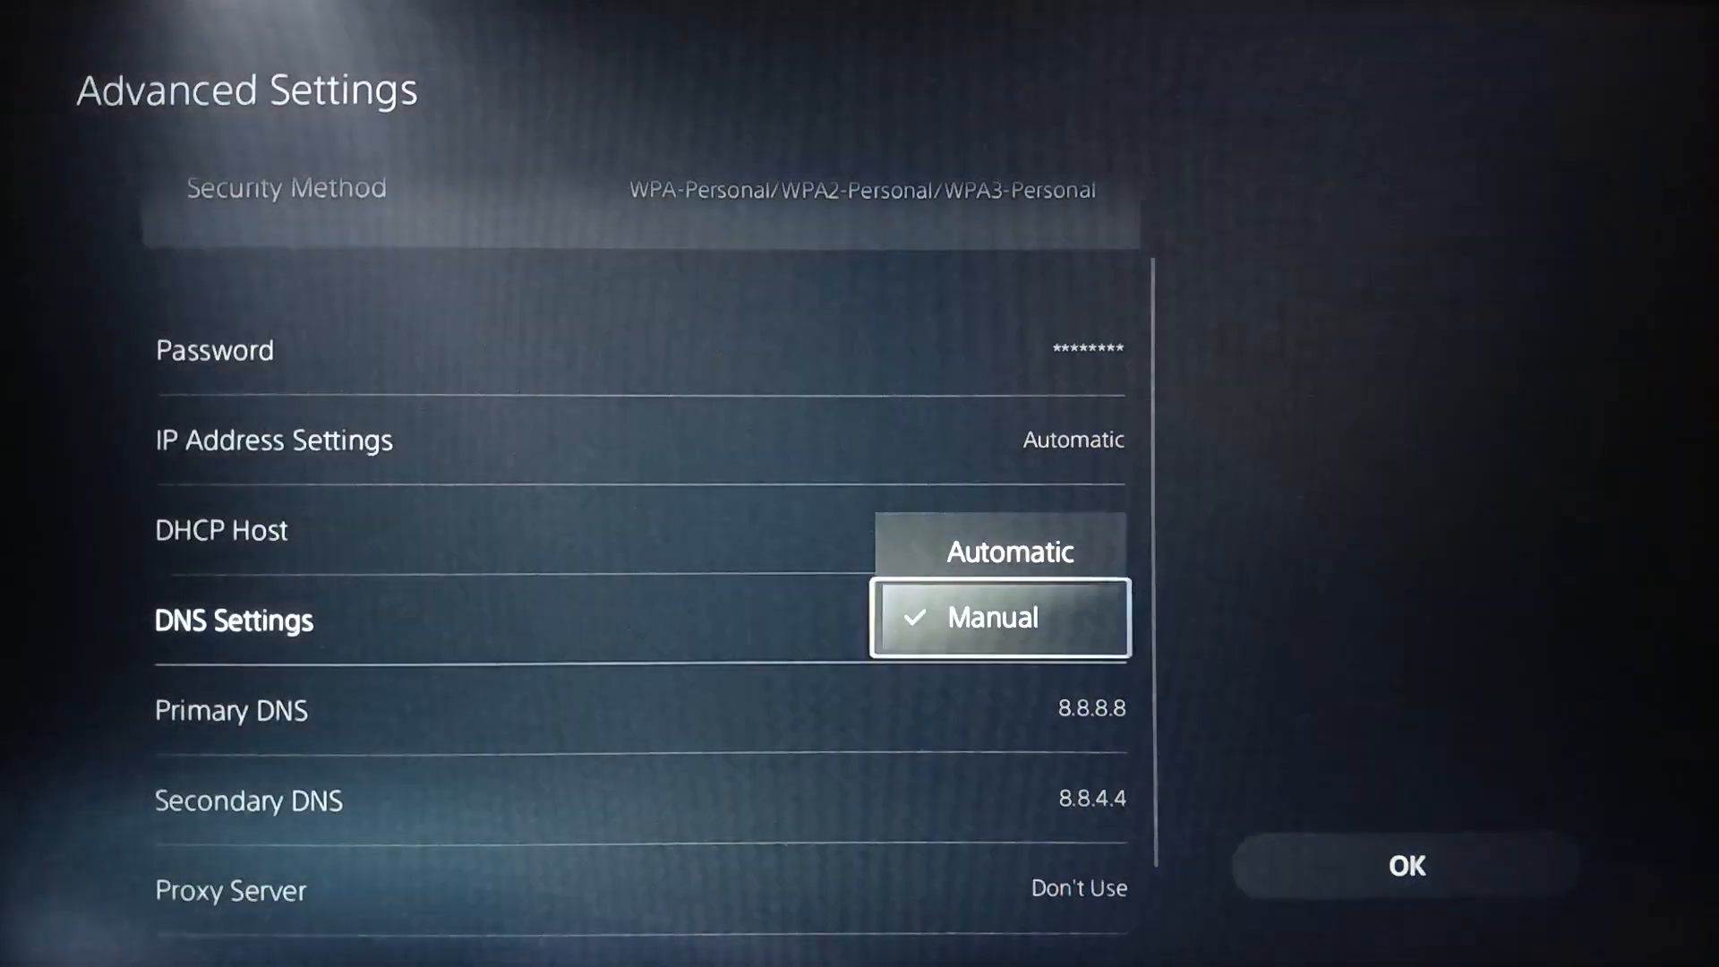
click(991, 617)
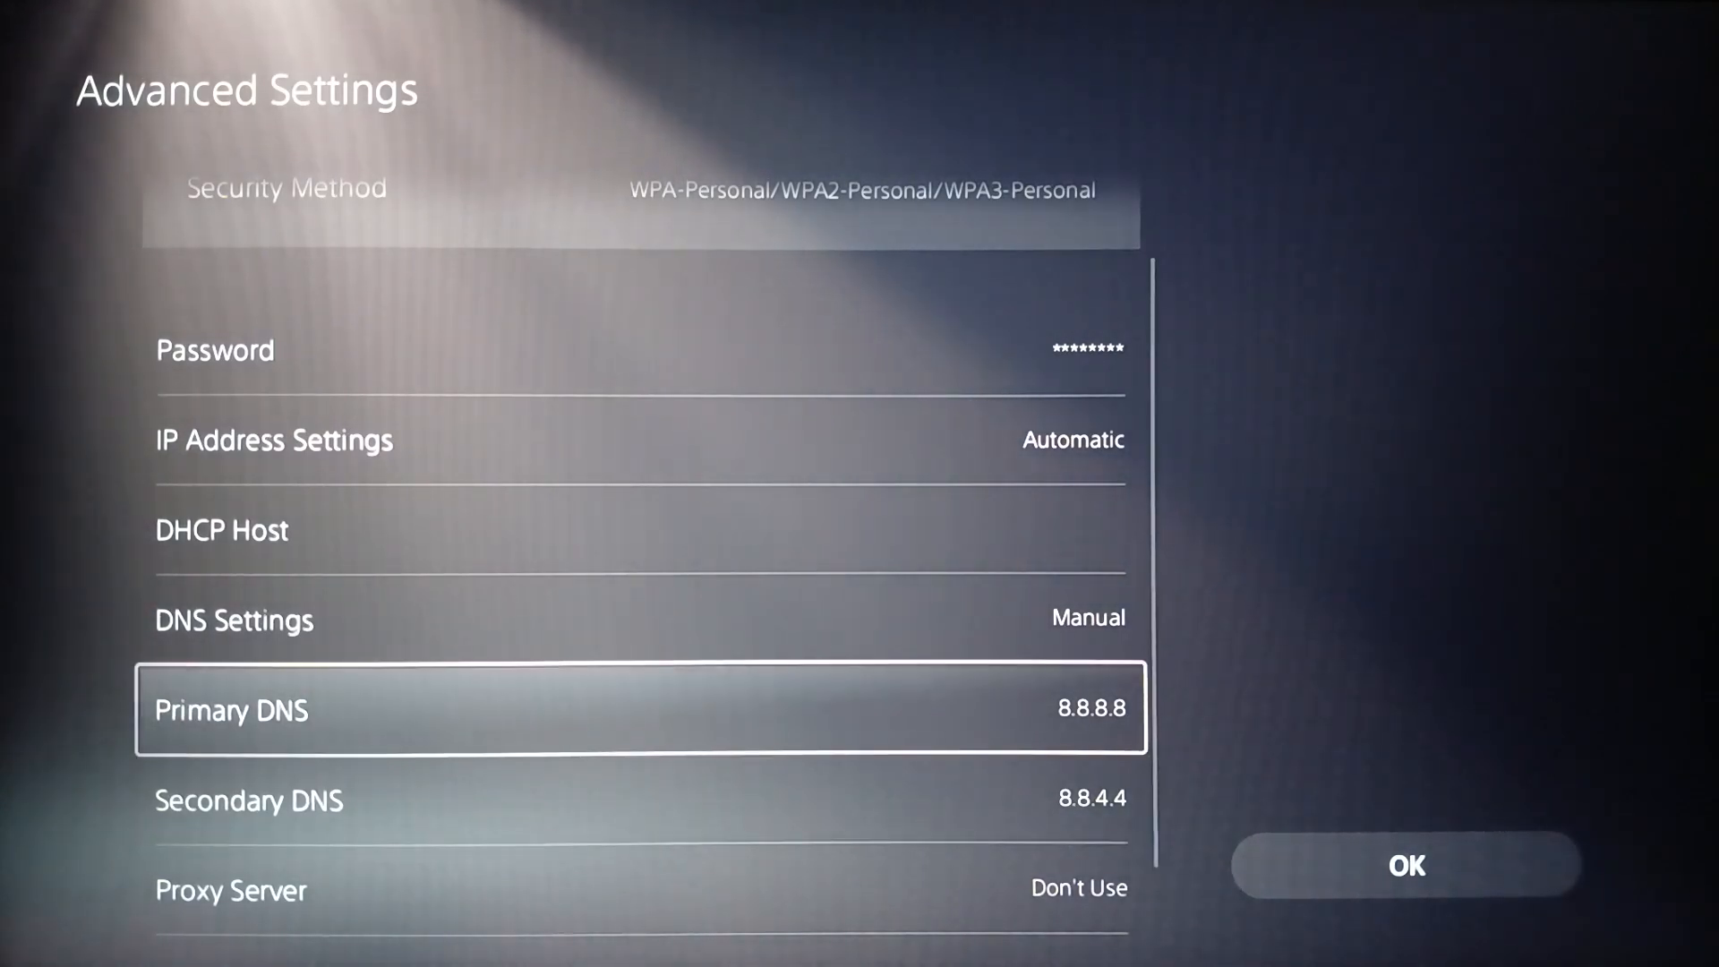
key(Down)
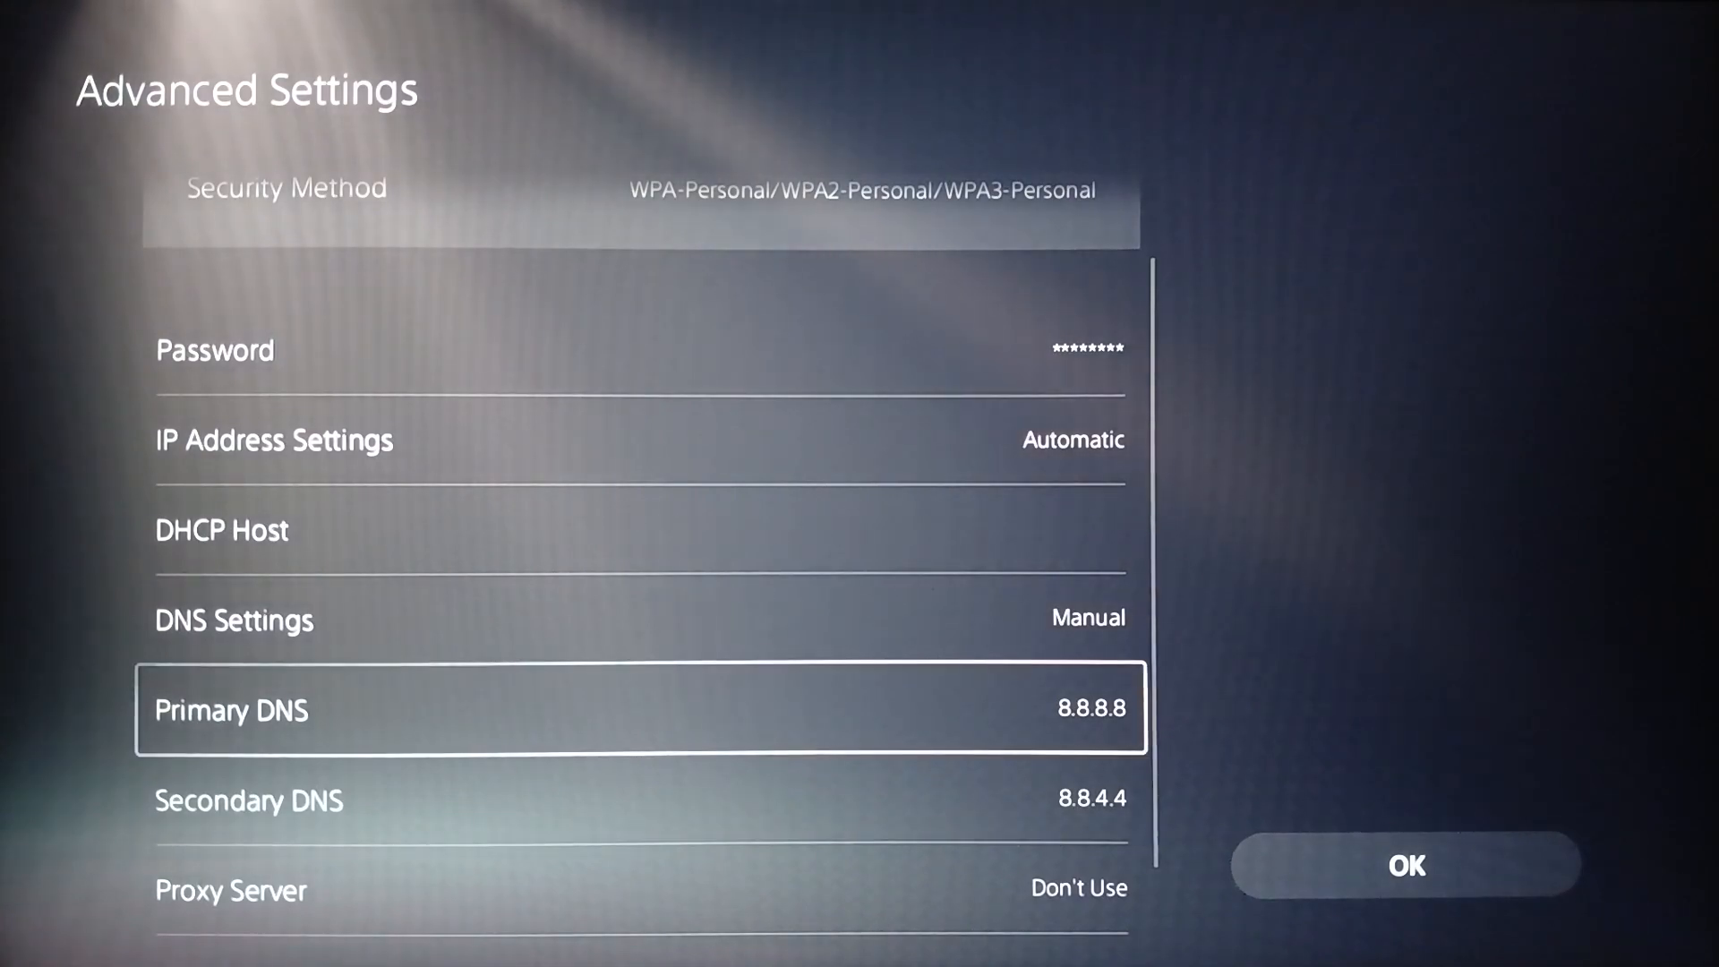
click(1407, 868)
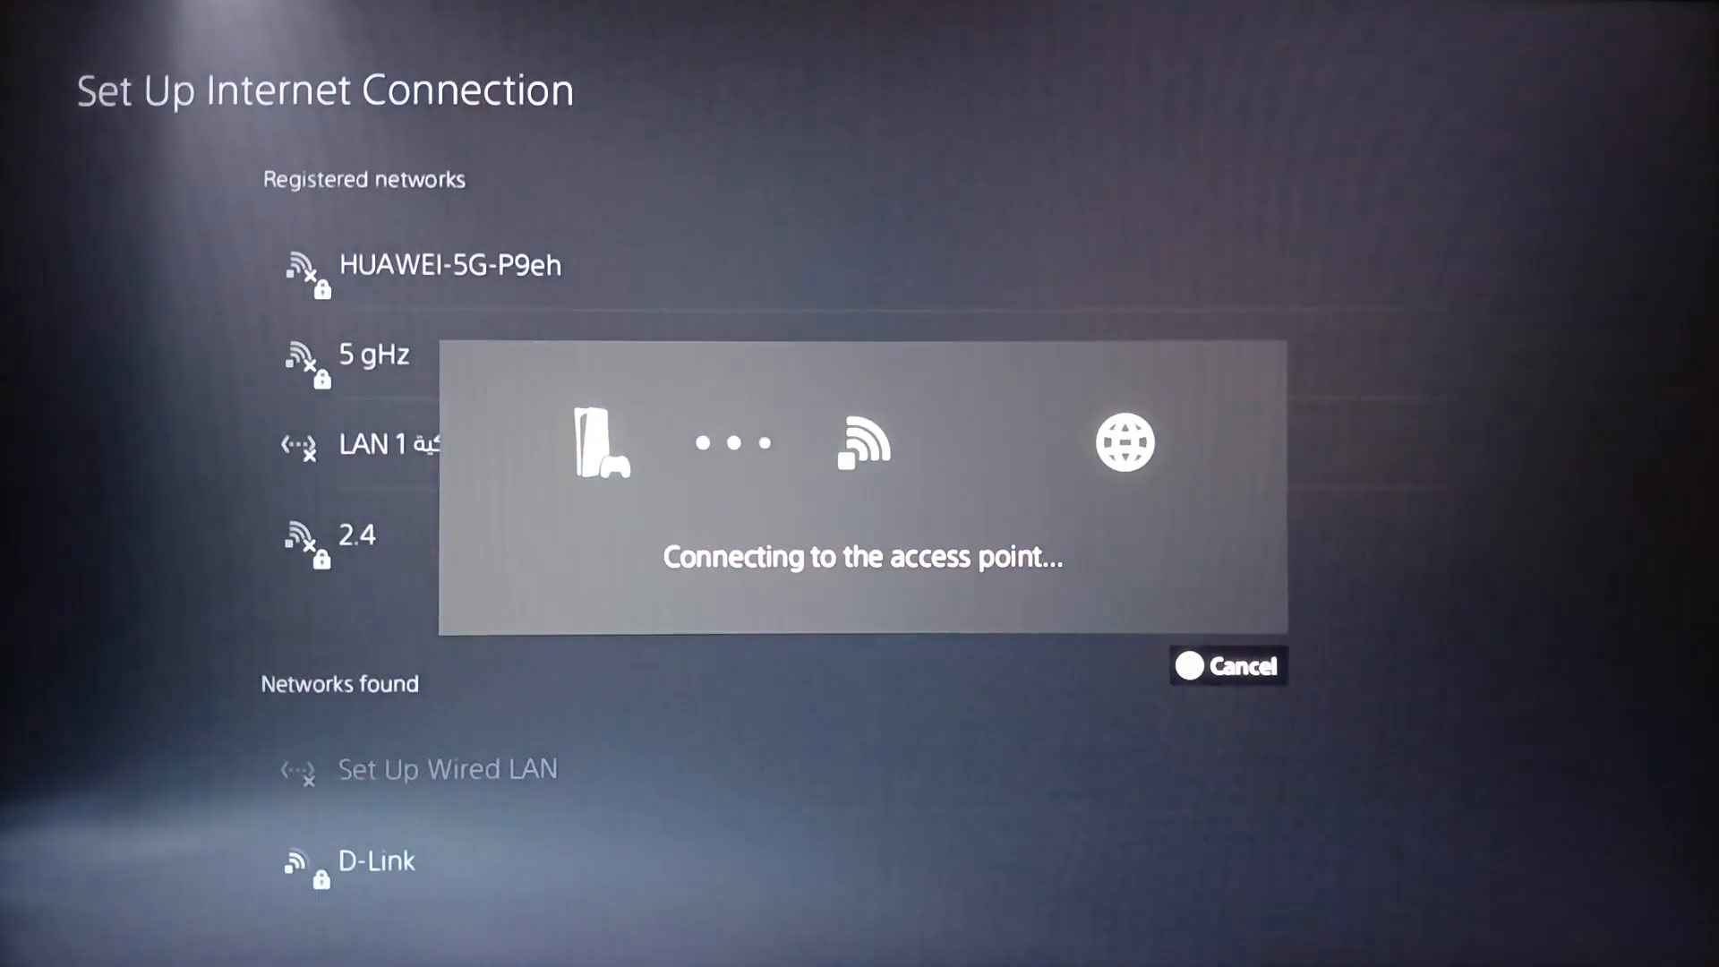